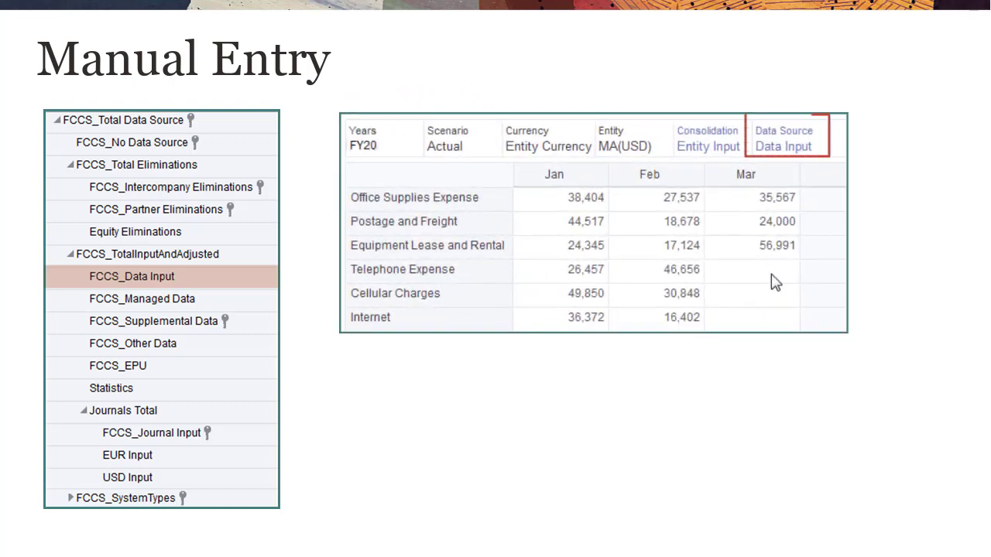
- Enter 22,300 as March Telephone Expense in the manual entry form
left_click(751, 268)
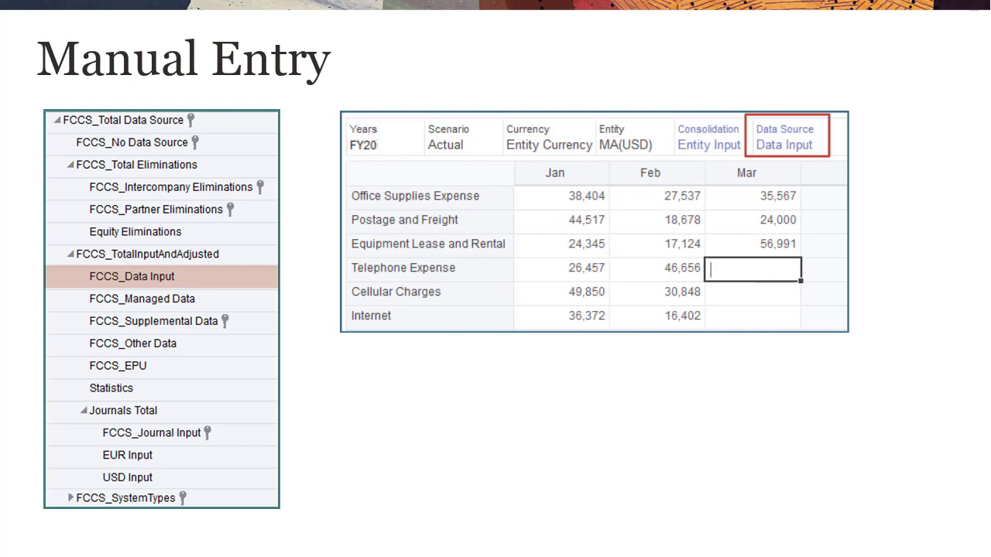
type("22300")
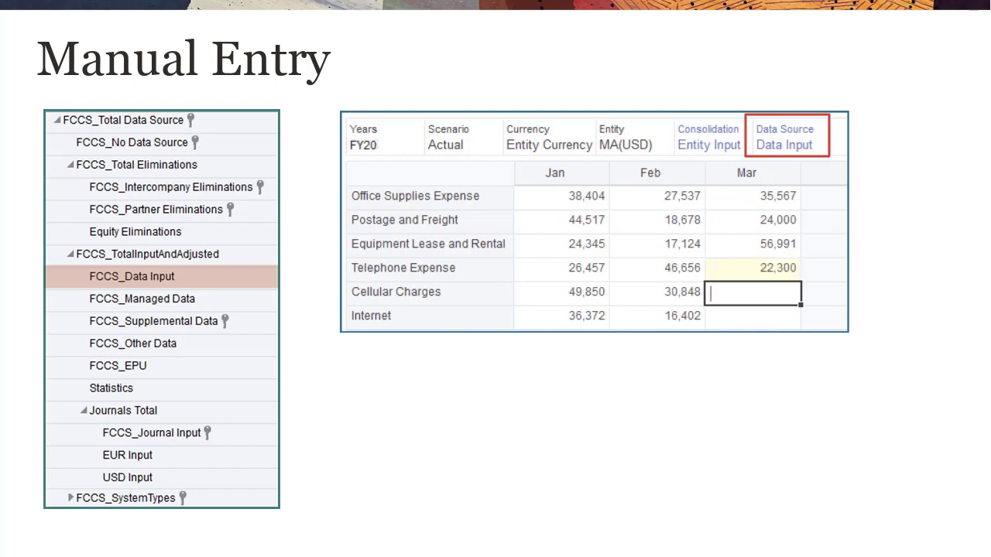
type("18")
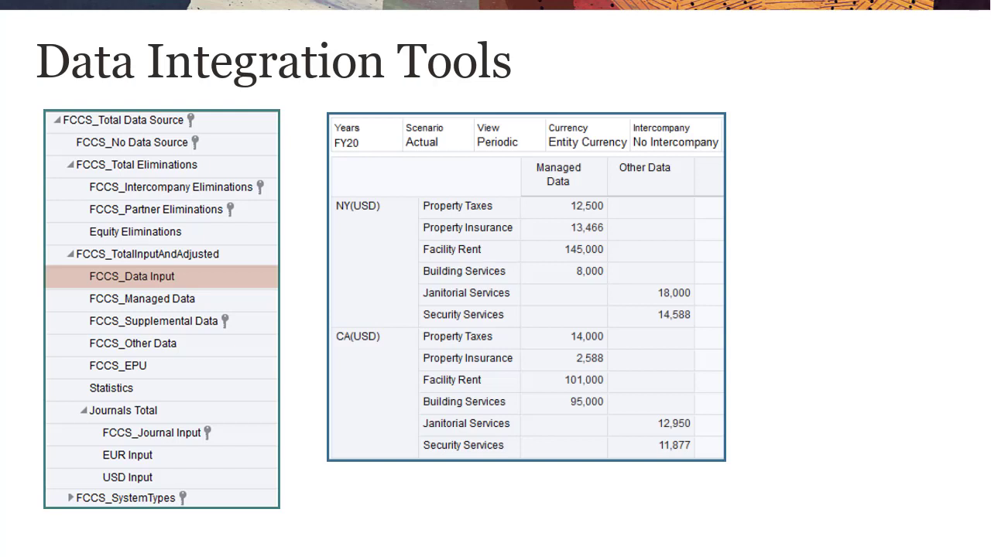
- Outline the Managed Data and Other Data columns, then advance to User-Defined Members
left_click(142, 299)
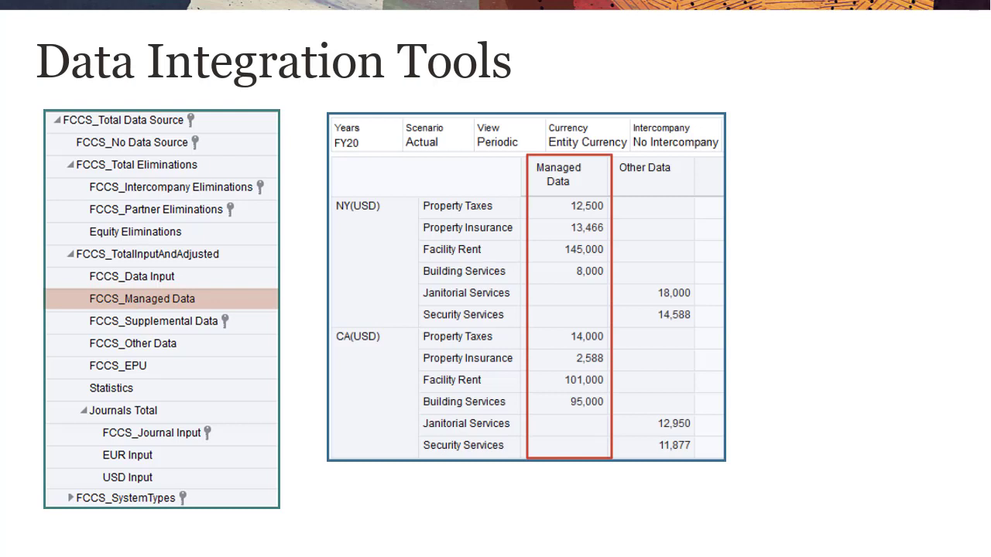
left_click(153, 321)
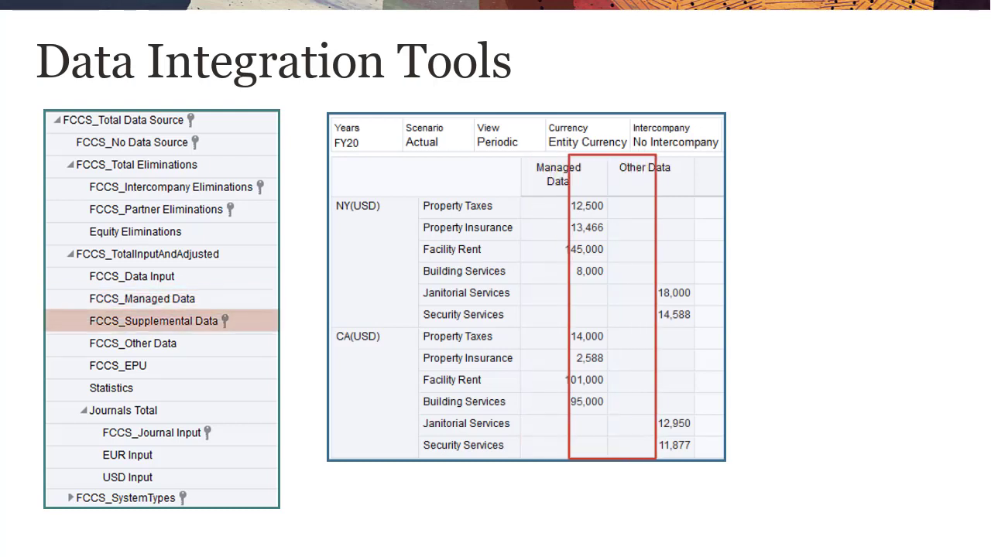
left_click(132, 343)
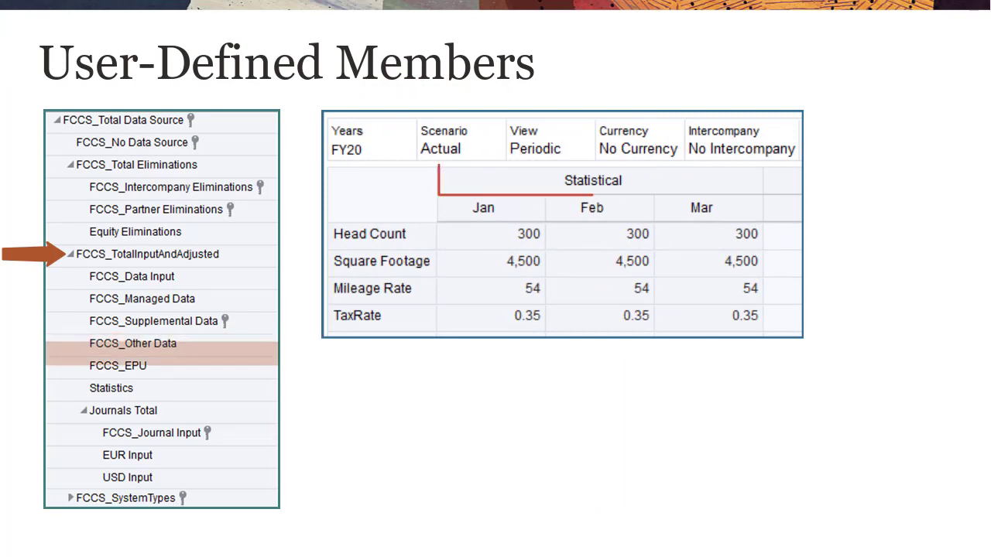
- Advance to the Supplemental Data slide with the Debt and Investment Detail form
left_click(110, 388)
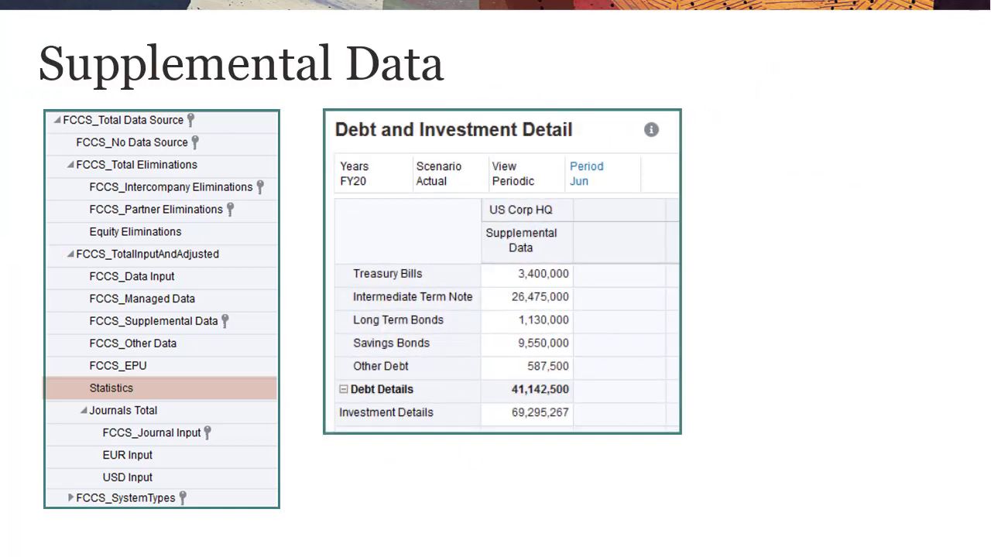
- Advance to the Journal Input slide showing the Adjustments - Corp HQ form
left_click(153, 321)
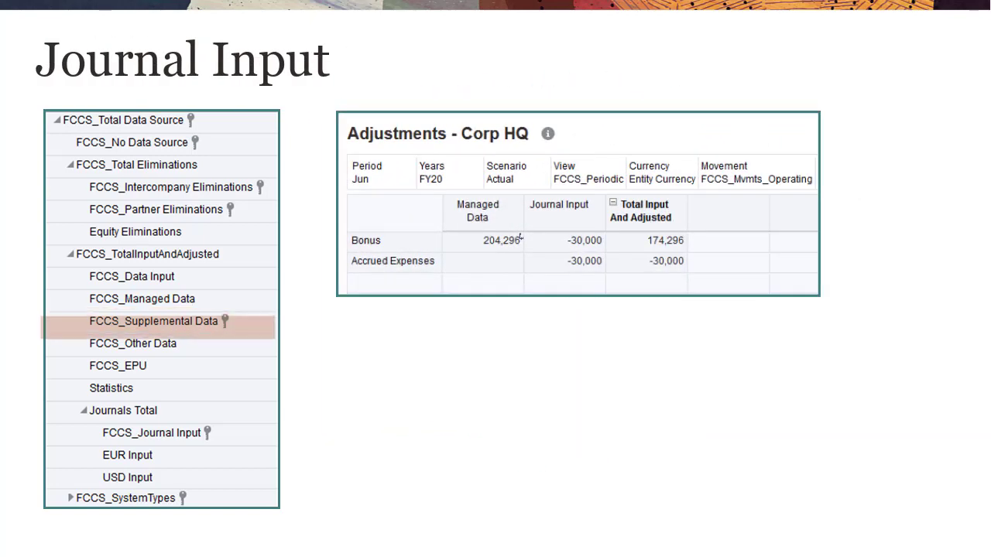
- Show the Bonus Adjustment journal details with FCCS_Journal Input as data source
left_click(151, 432)
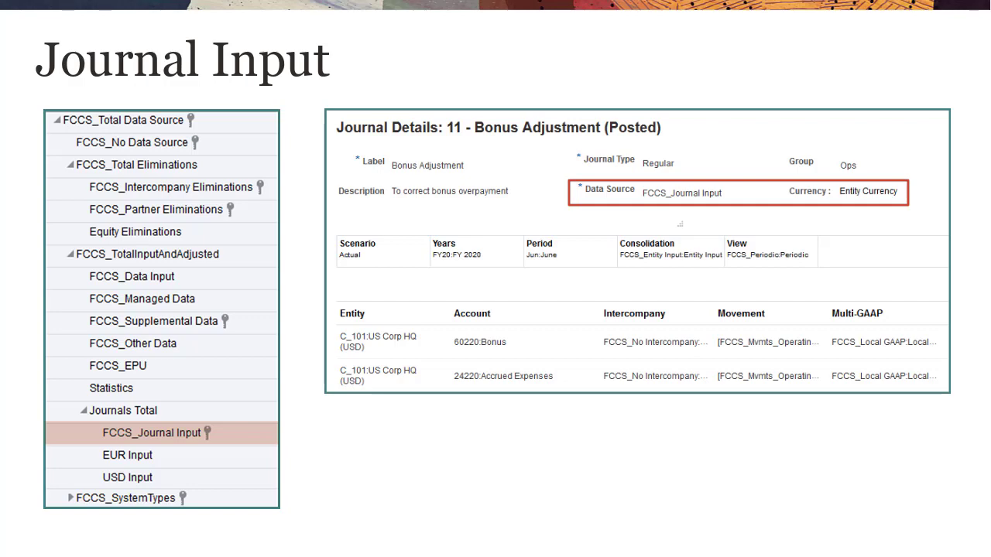
- Advance to the Equity Pickup slide listing EPU consolidation rules and emphasise FCCS_EPU
left_click(127, 456)
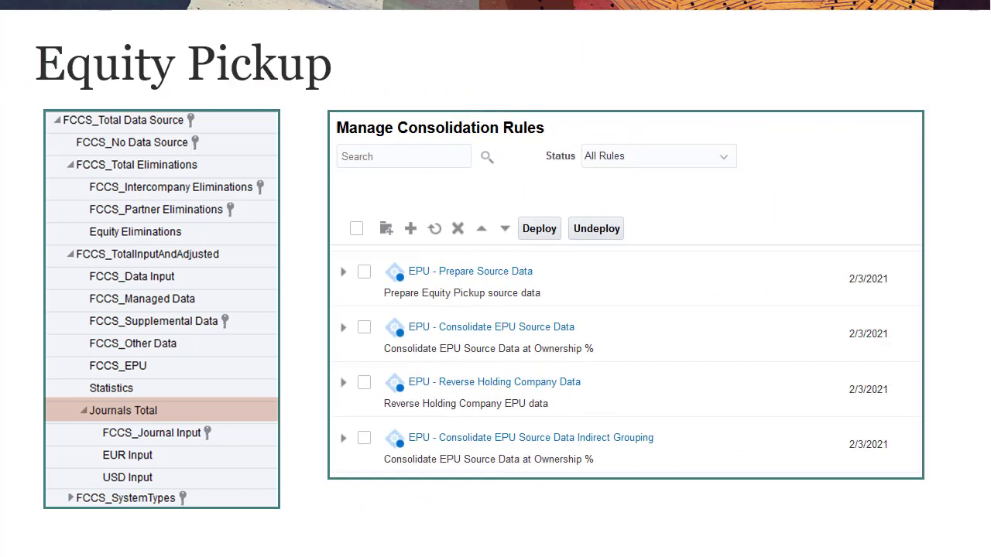
left_click(118, 365)
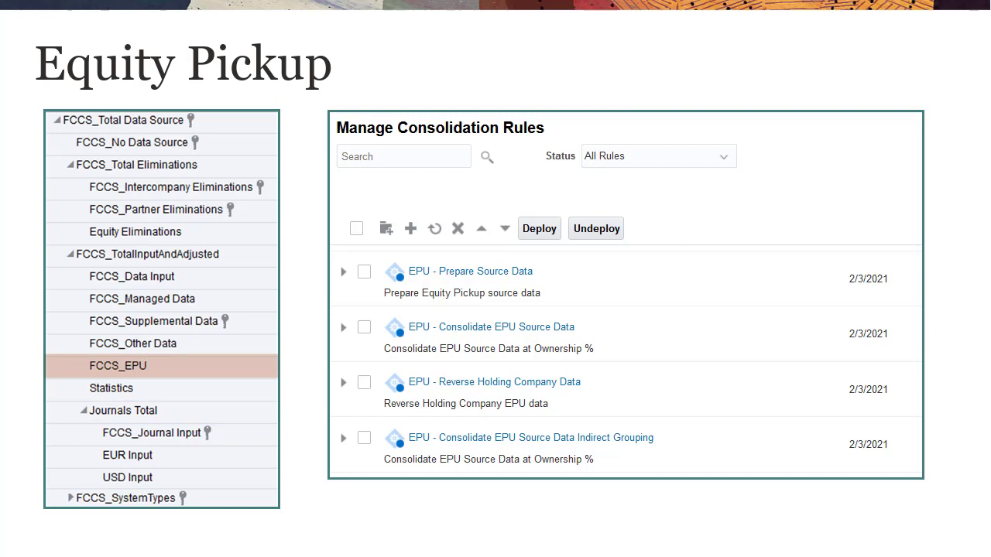
mouse_move(873, 277)
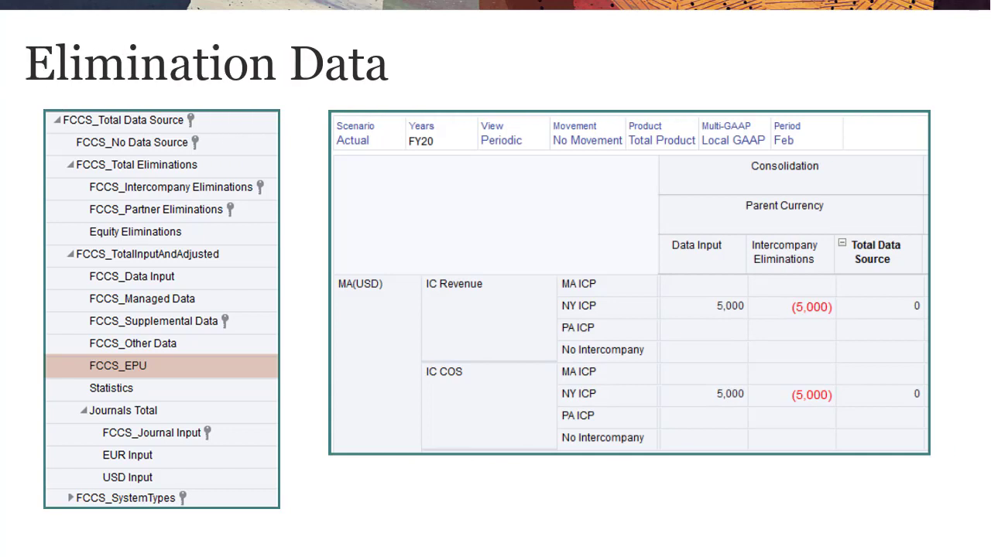
- Outline the Intercompany Eliminations column on the Elimination Data slide
left_click(171, 186)
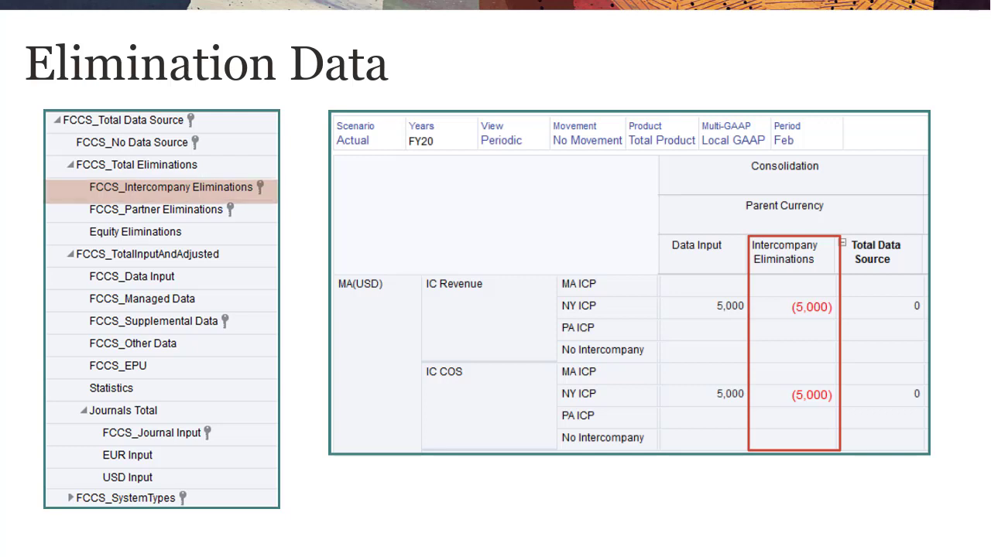
- Highlight the FCCS_Partner Eliminations and Equity Eliminations members in the tree
left_click(157, 210)
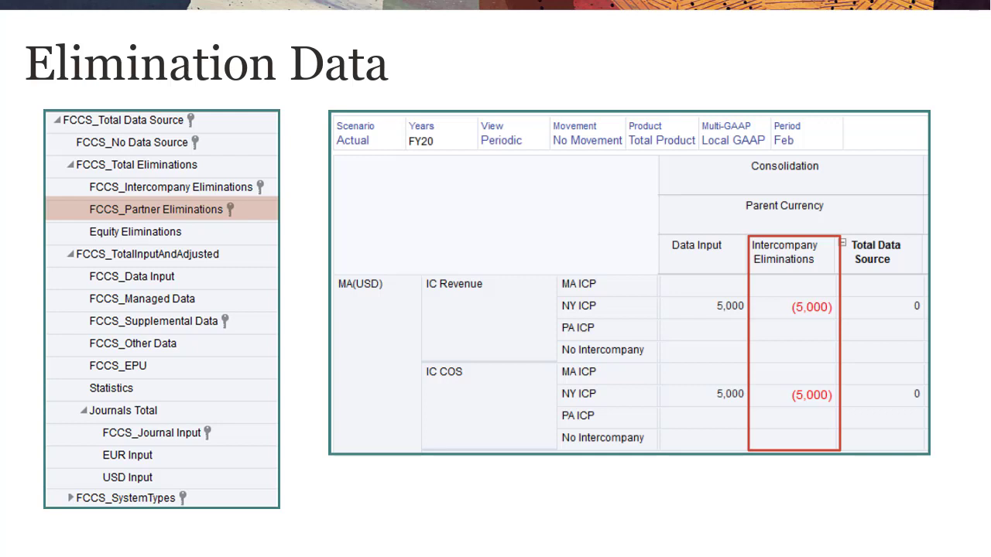
left_click(135, 232)
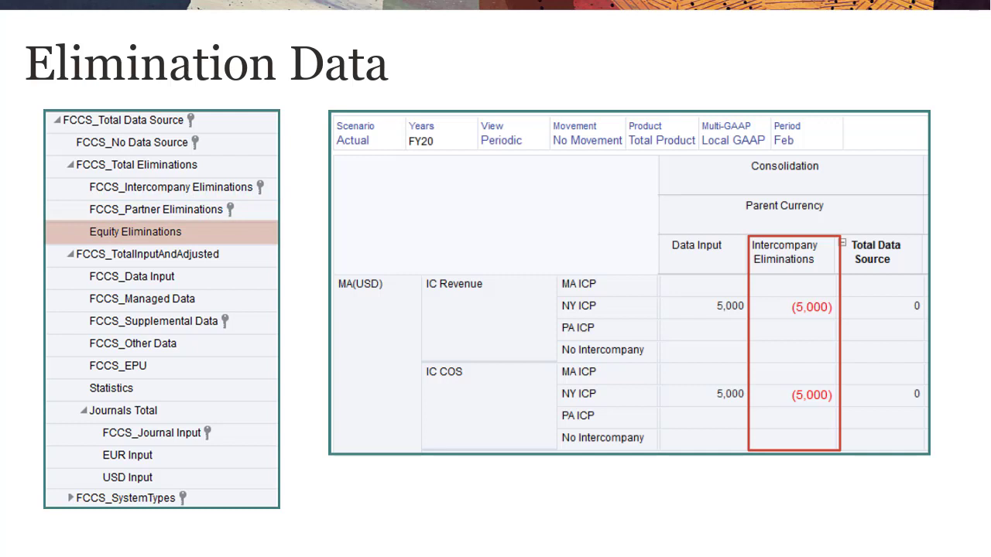